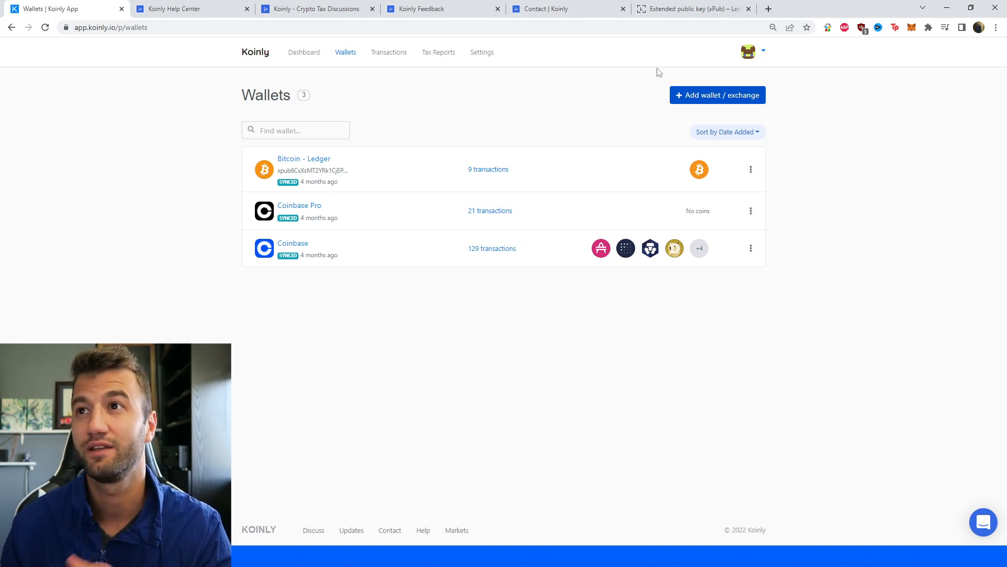
mouse_move(651, 107)
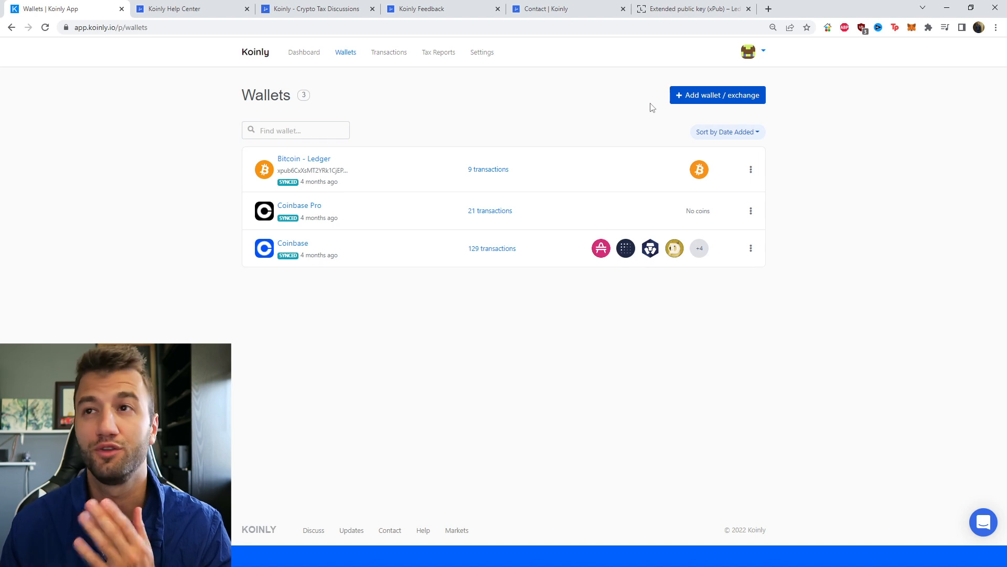
mouse_move(680, 106)
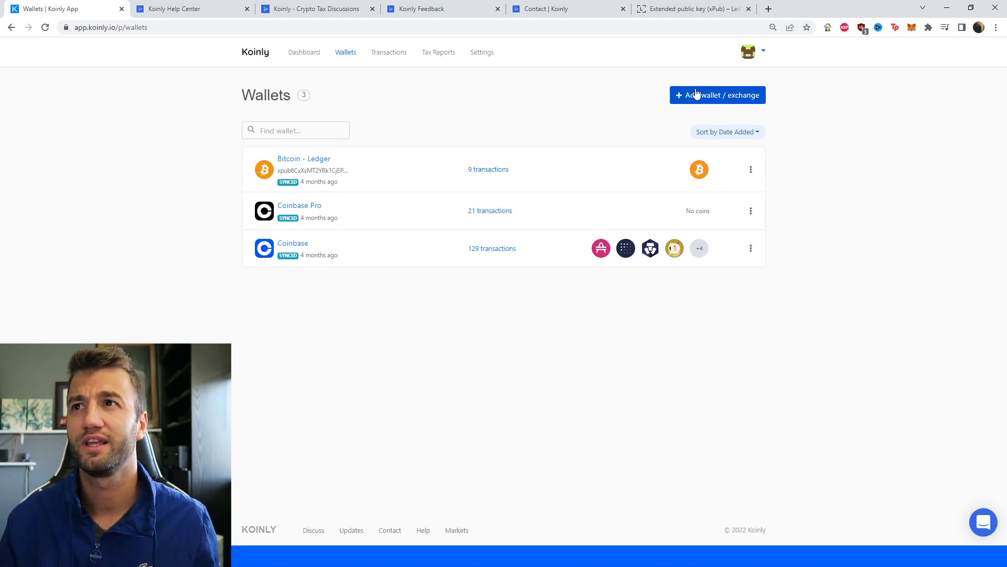
- Begin adding a new wallet and pick Ledger from the search results
left_click(716, 95)
type("ledg")
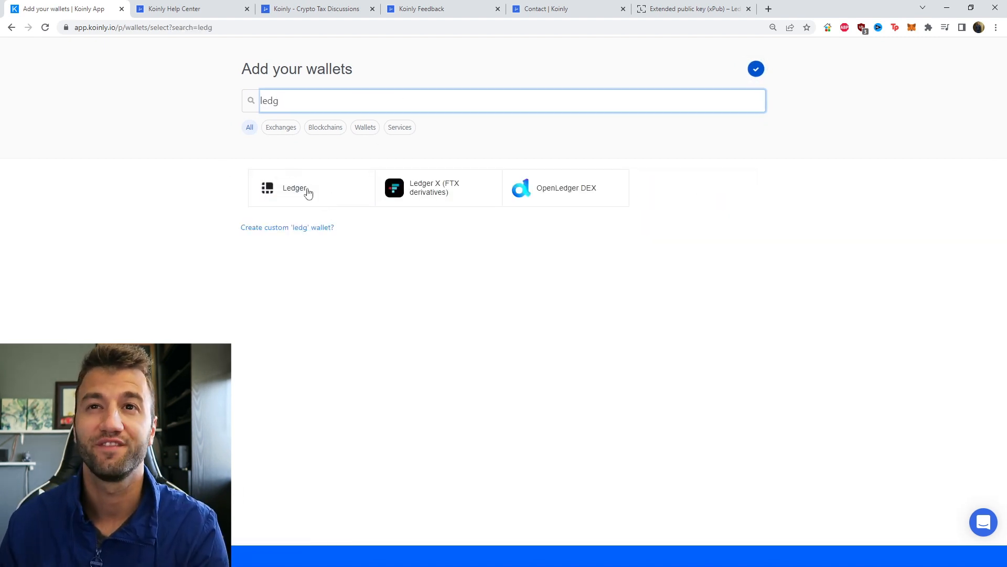
left_click(294, 188)
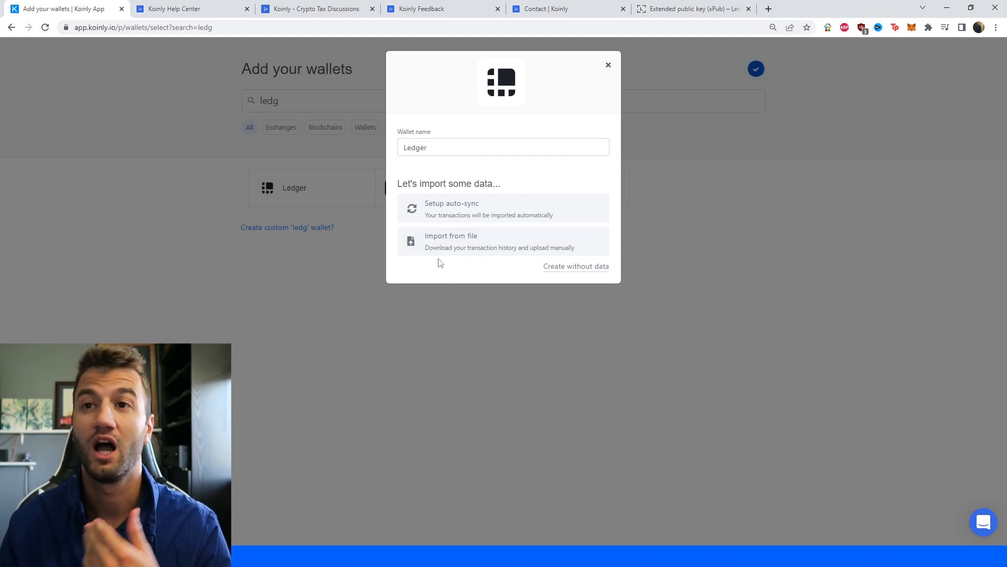
- Choose auto-sync for Ledger and continue past the API notes to Connect Blockchains
left_click(451, 208)
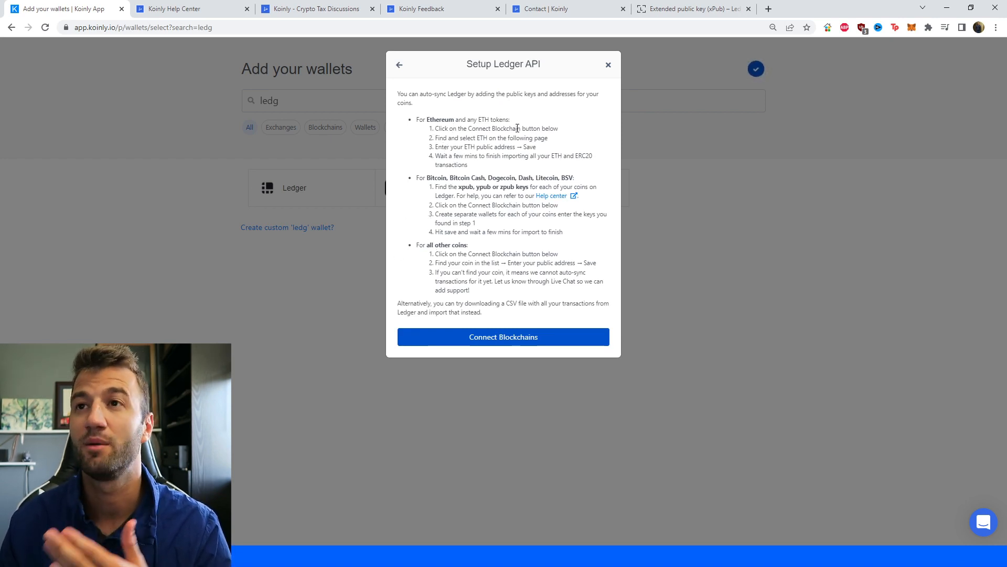
mouse_move(418, 118)
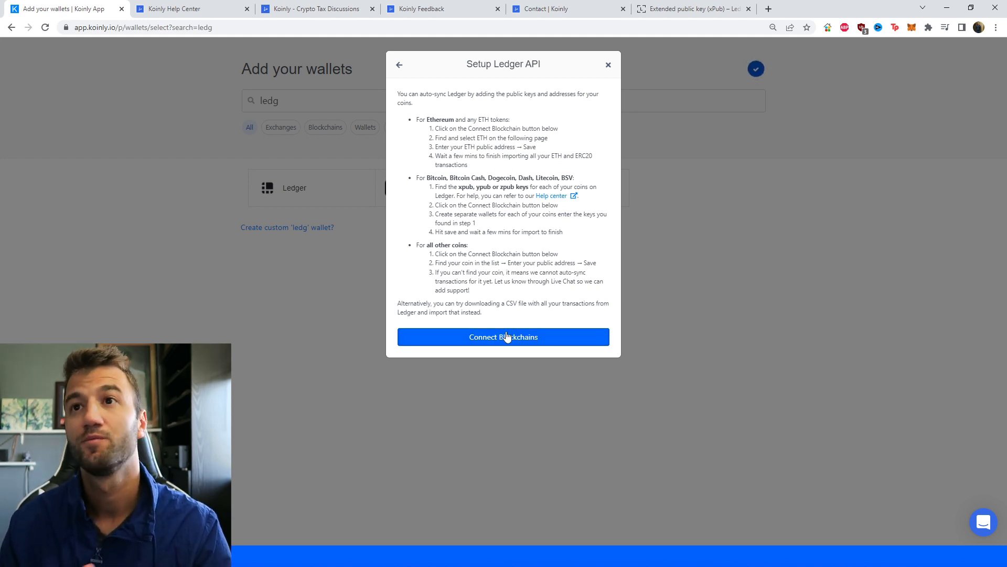
left_click(502, 337)
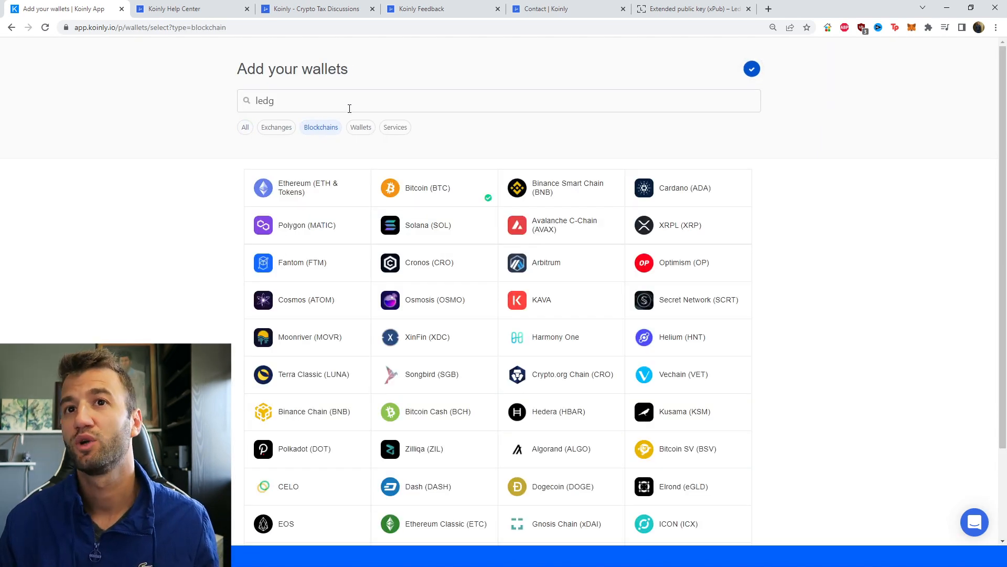
- Select Ethereum (ETH & Tokens) so the public address field is ready for input
left_click(294, 187)
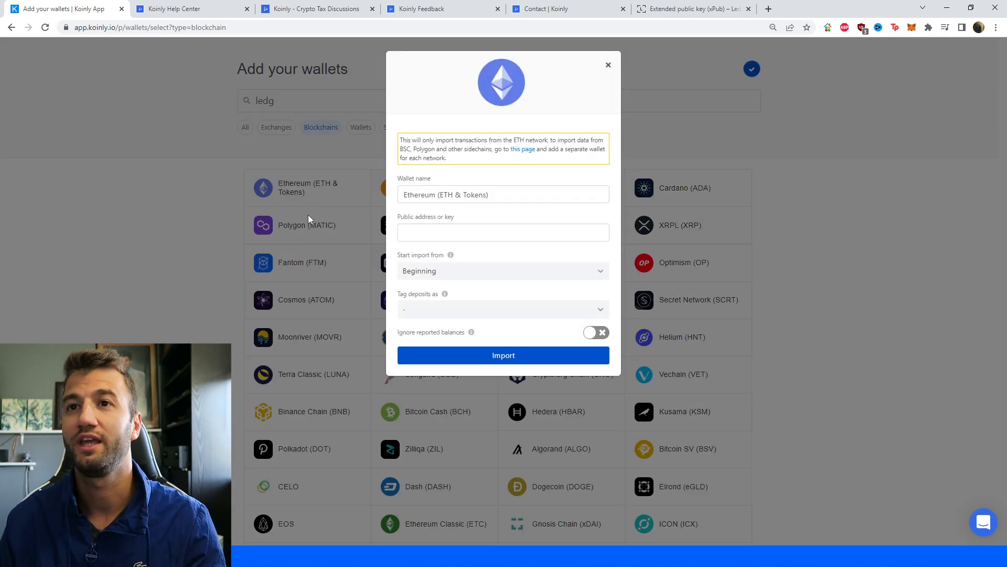
left_click(502, 231)
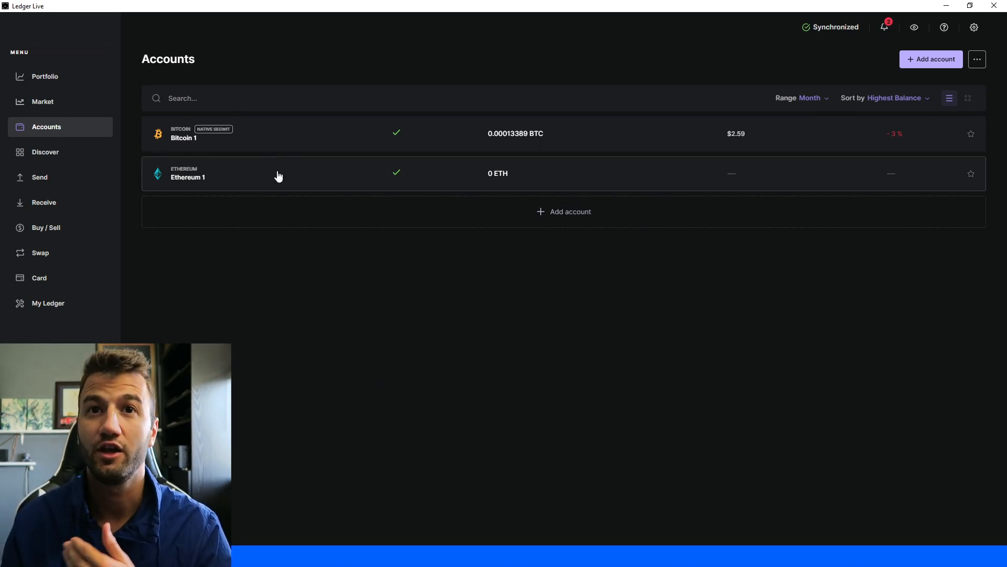
mouse_move(229, 176)
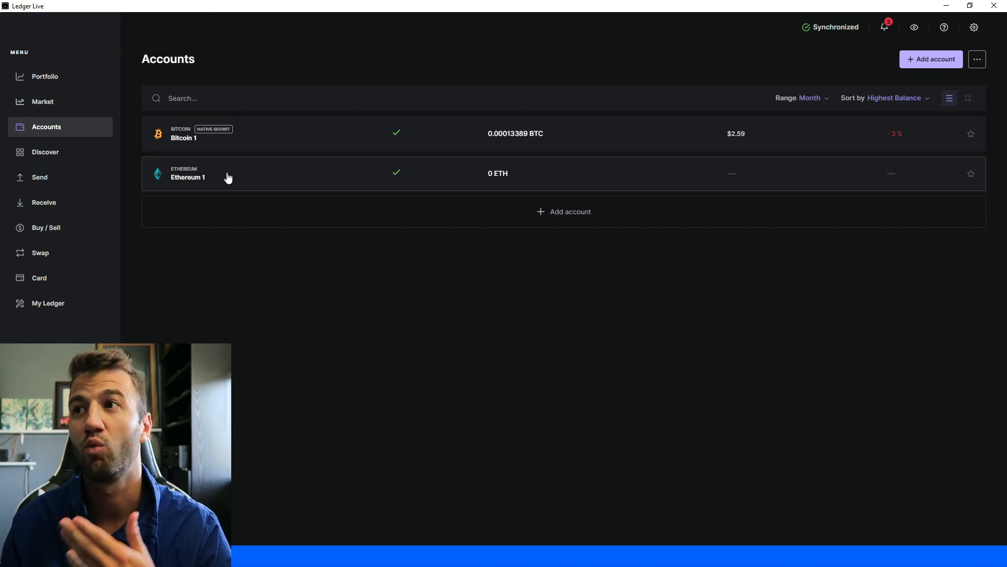
mouse_move(236, 196)
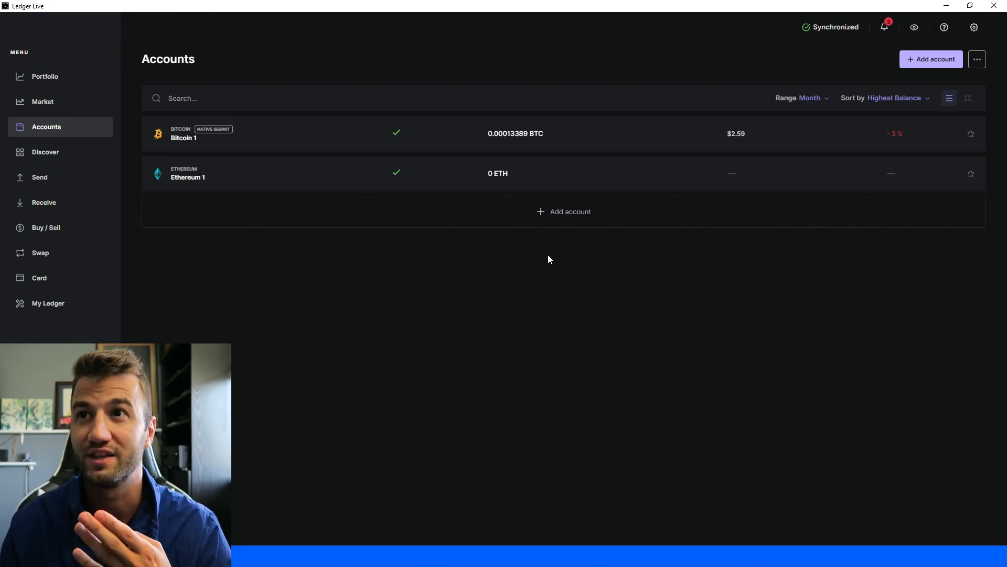
mouse_move(505, 207)
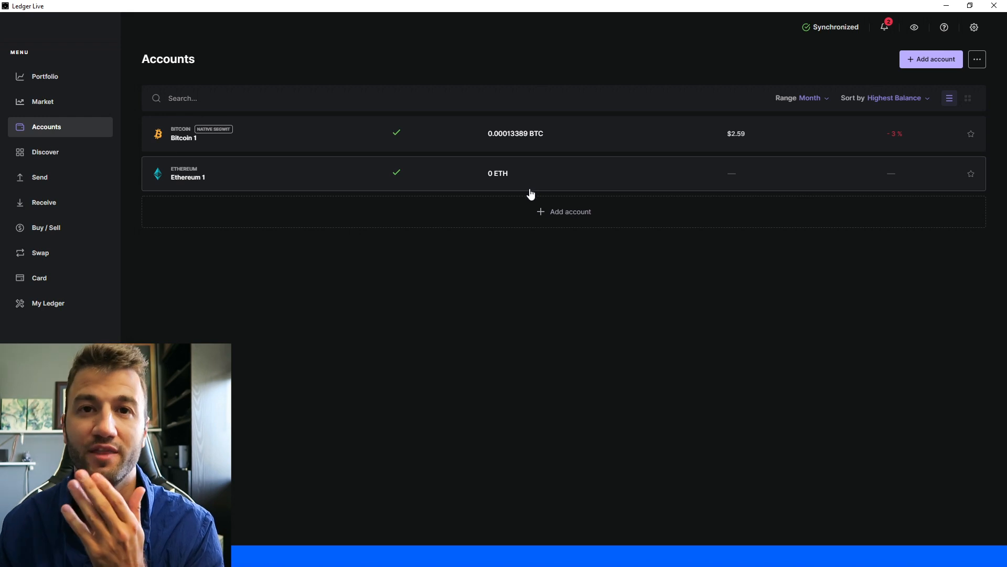
mouse_move(524, 185)
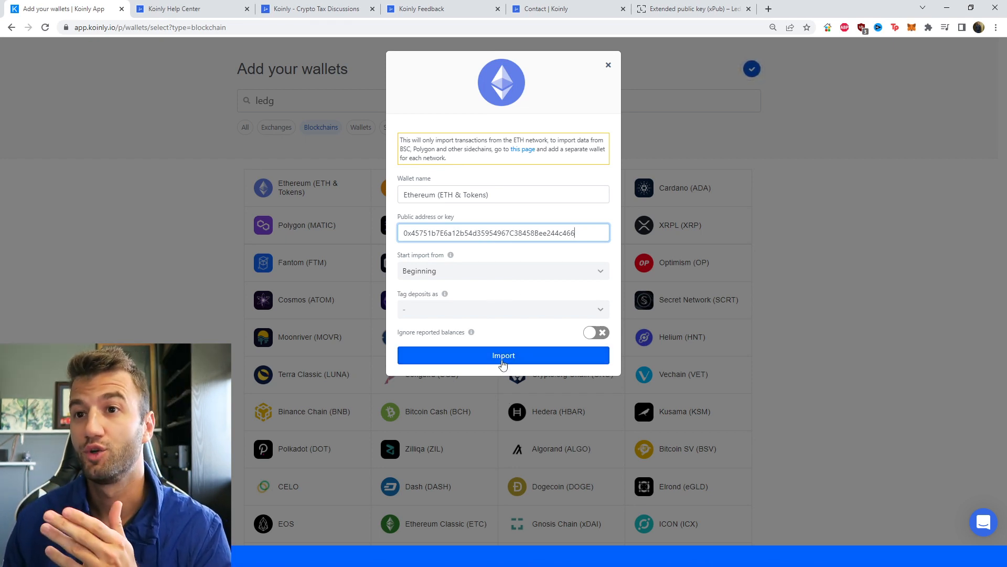
- Import the Ethereum wallet using the entered public address
left_click(503, 356)
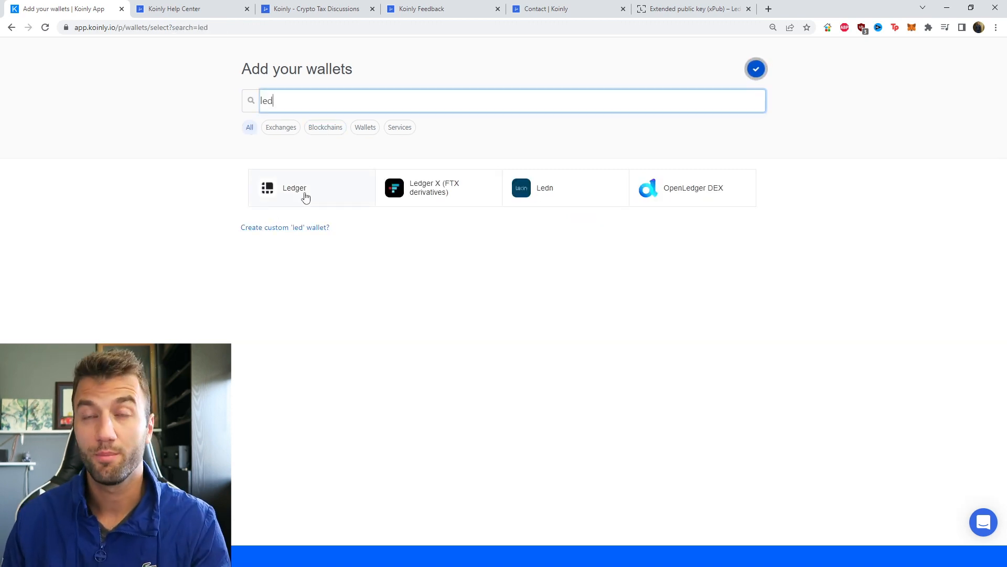
- Take the Ledger auto-sync route again to reach the blockchain list with Ethereum and Bitcoin connected
left_click(294, 188)
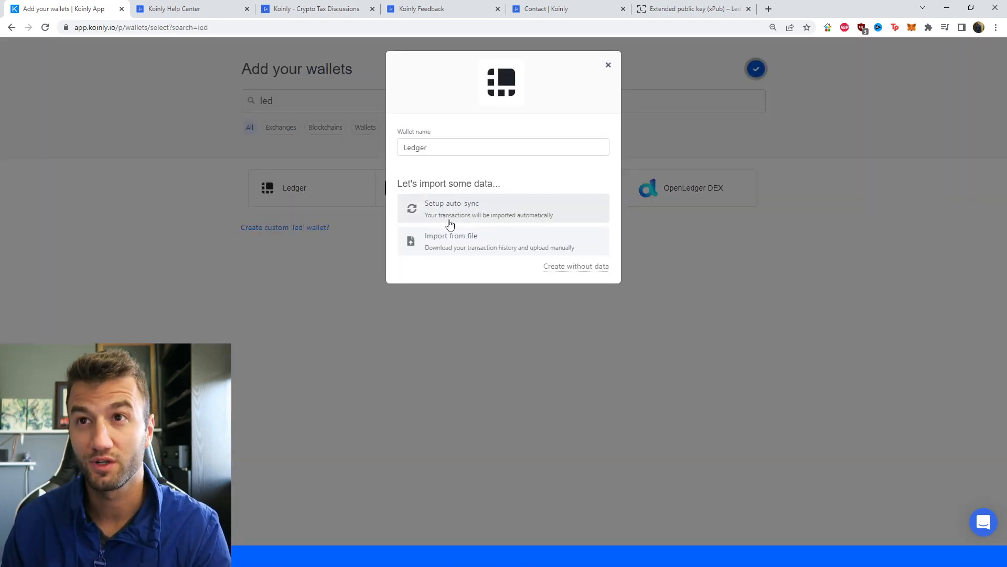
left_click(451, 208)
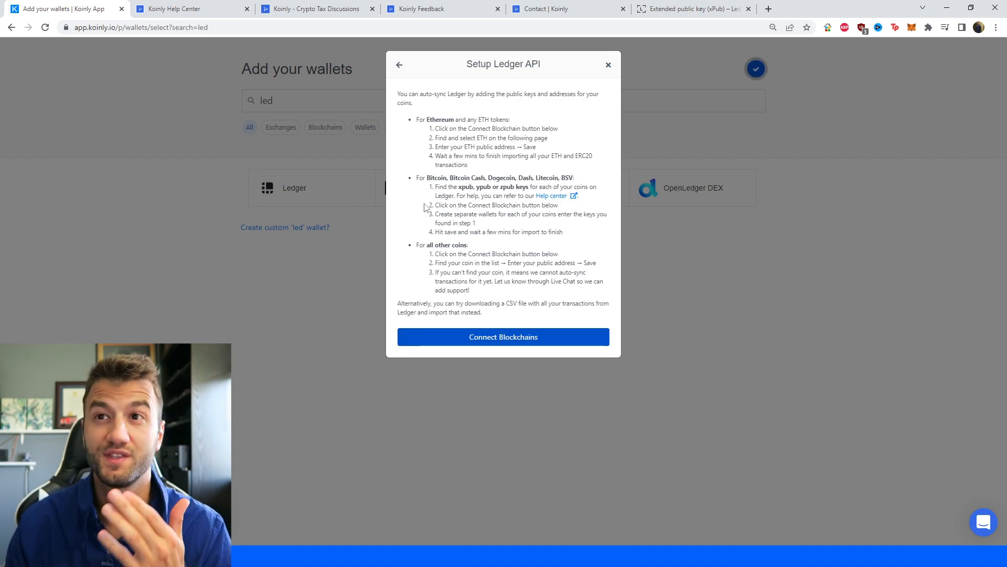
mouse_move(411, 211)
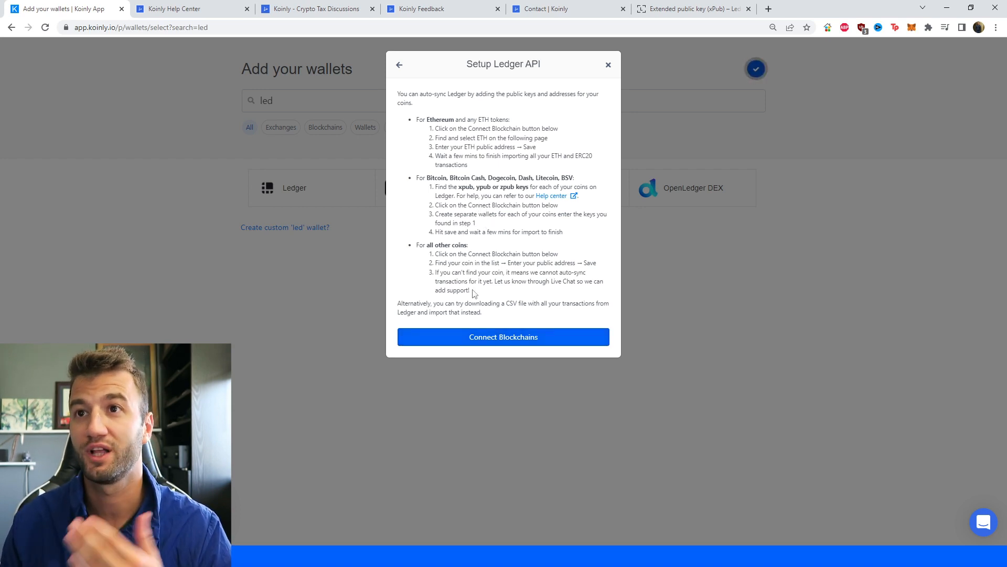
mouse_move(491, 351)
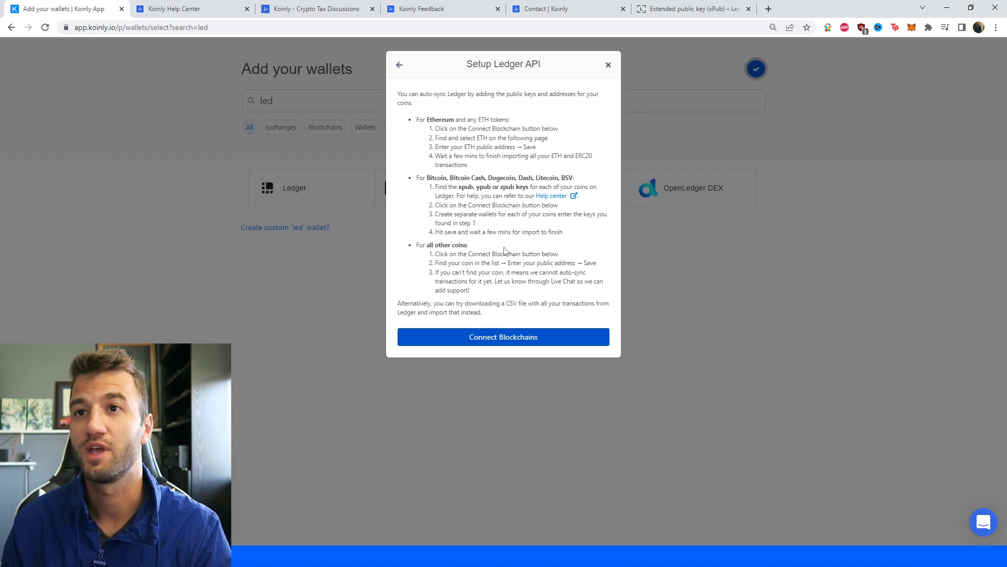
mouse_move(483, 253)
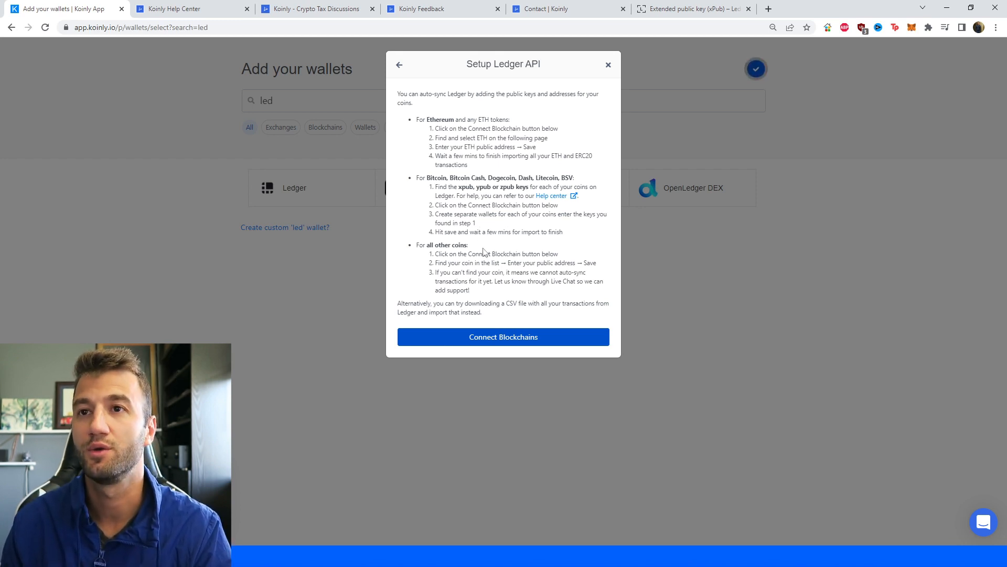
left_click(502, 336)
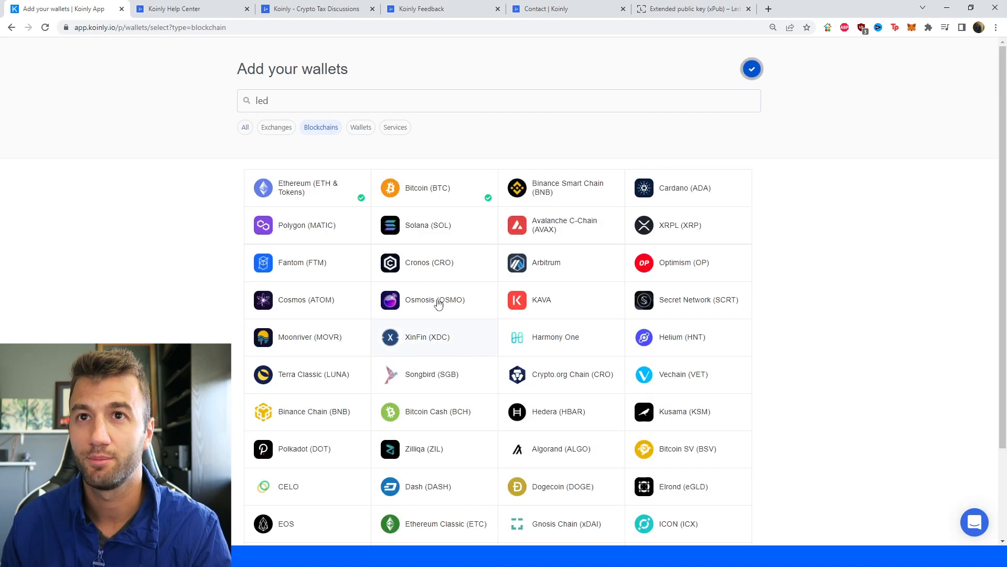
left_click(426, 188)
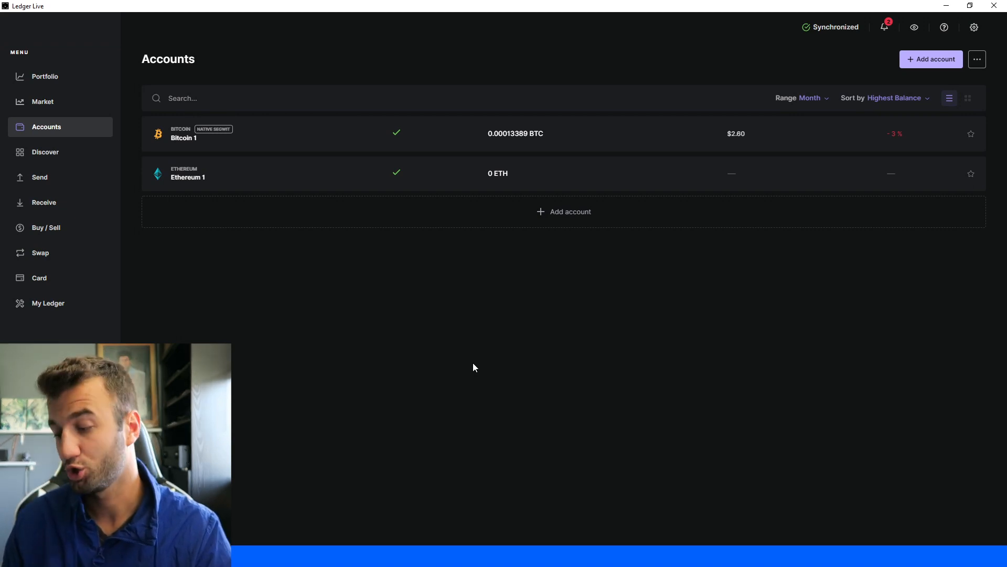
mouse_move(493, 348)
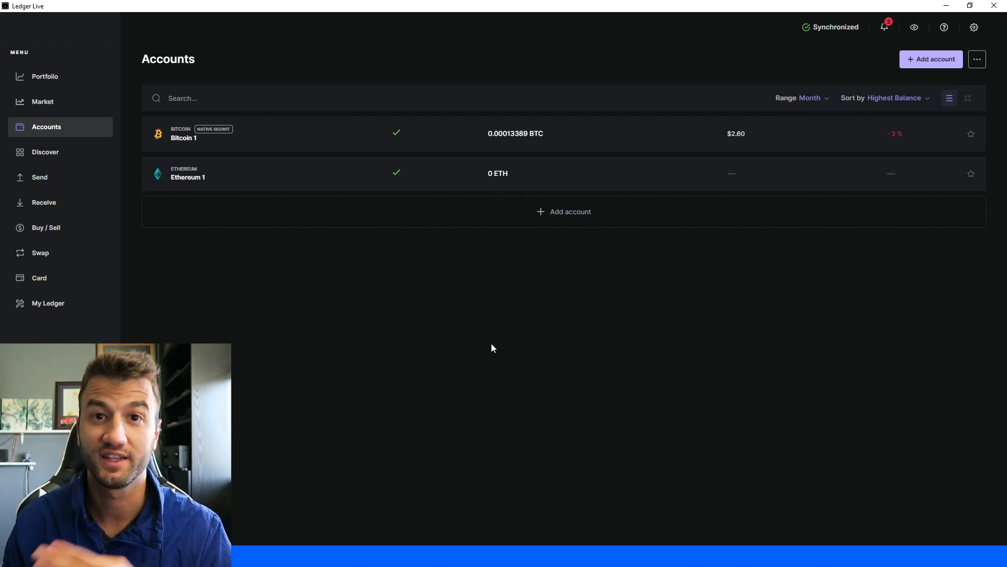
mouse_move(301, 141)
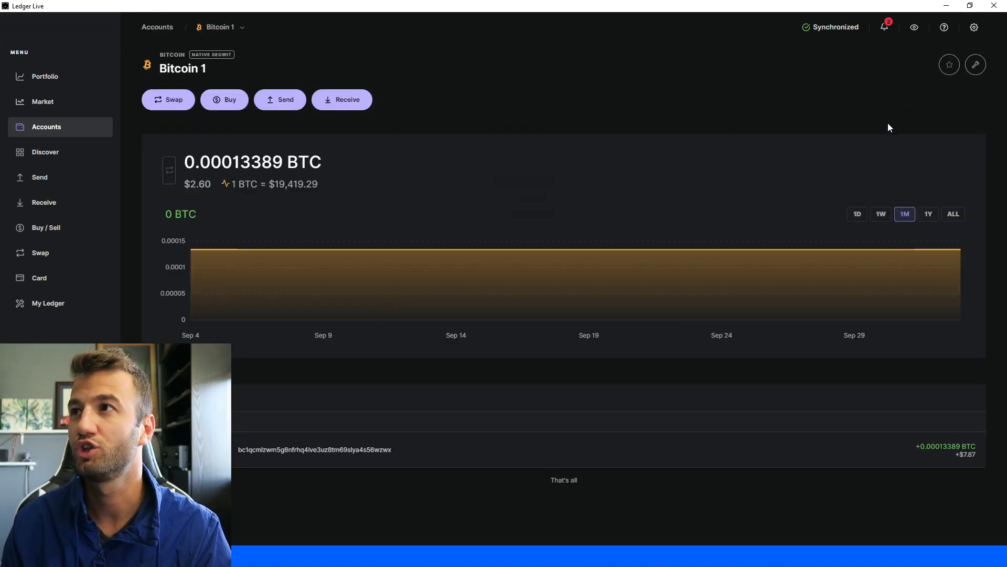
mouse_move(975, 64)
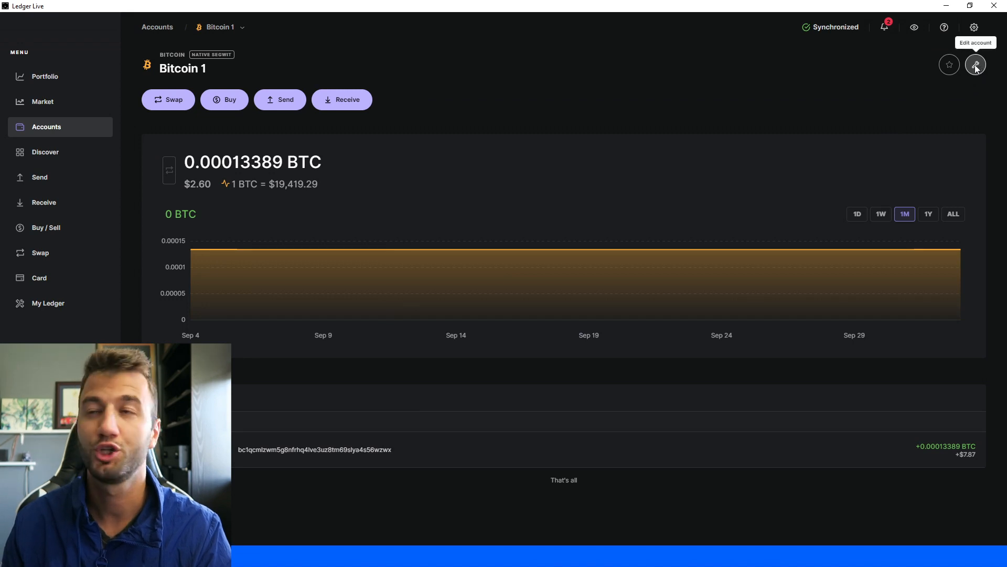
- View the Bitcoin 1 account's xpub under Edit account > Advanced, then close the dialog
left_click(975, 64)
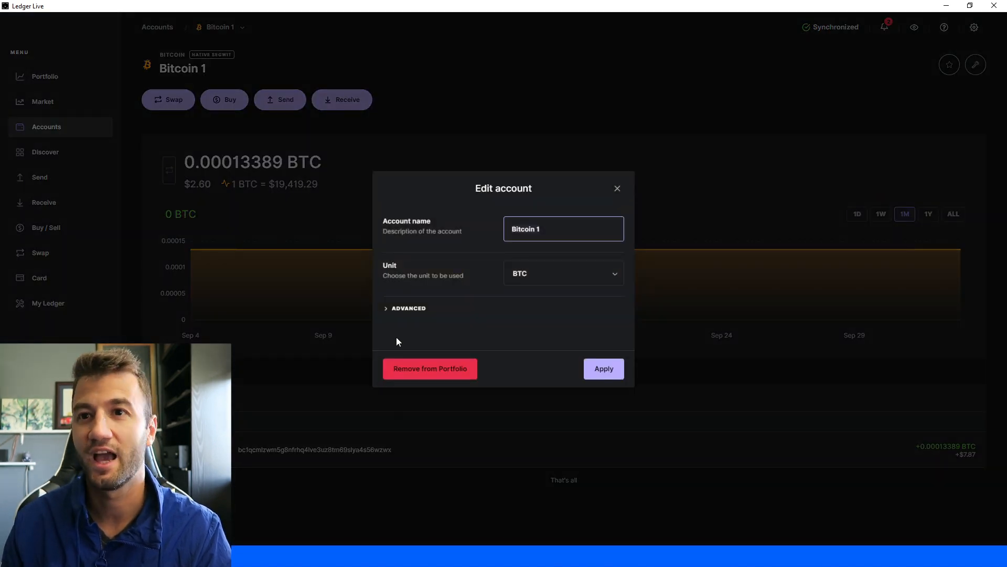
left_click(405, 307)
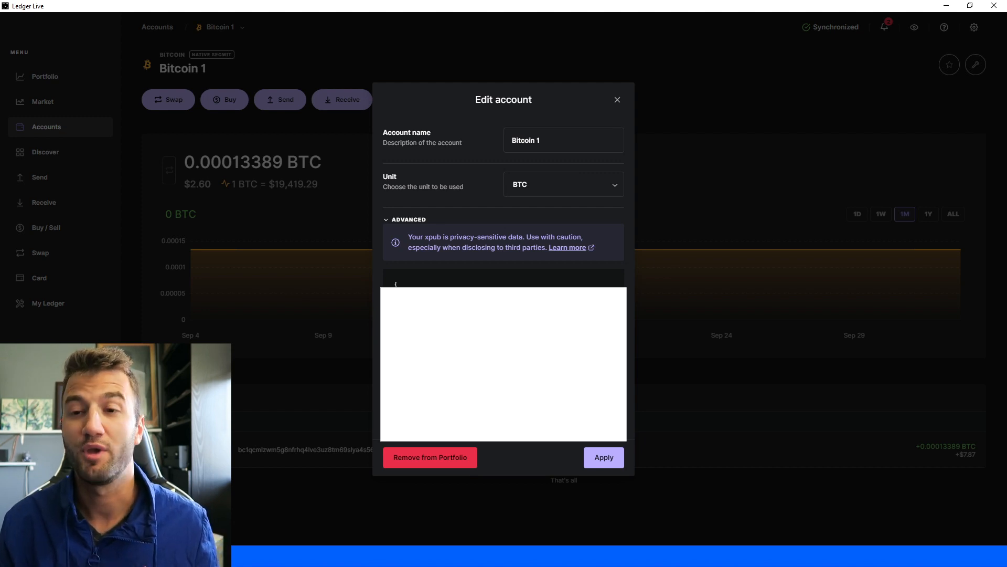
left_click(616, 100)
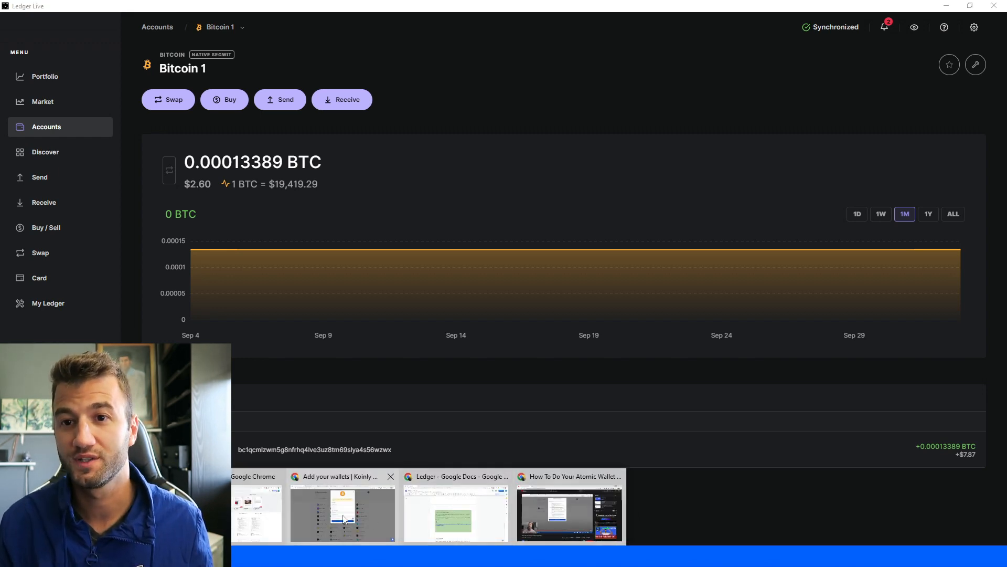
- Import the second Bitcoin wallet from its public key and select Ledger again from the search
left_click(342, 512)
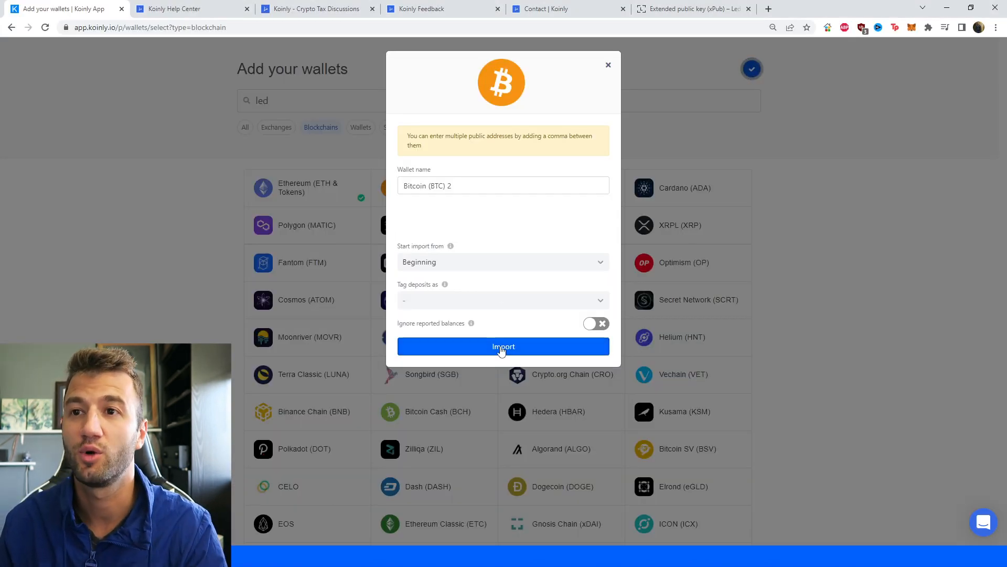
left_click(503, 347)
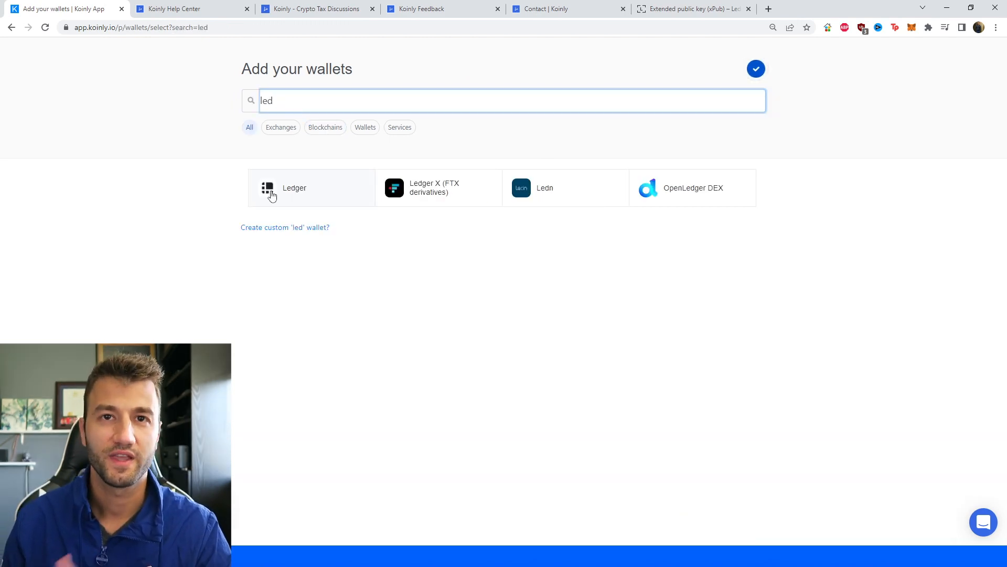
left_click(293, 188)
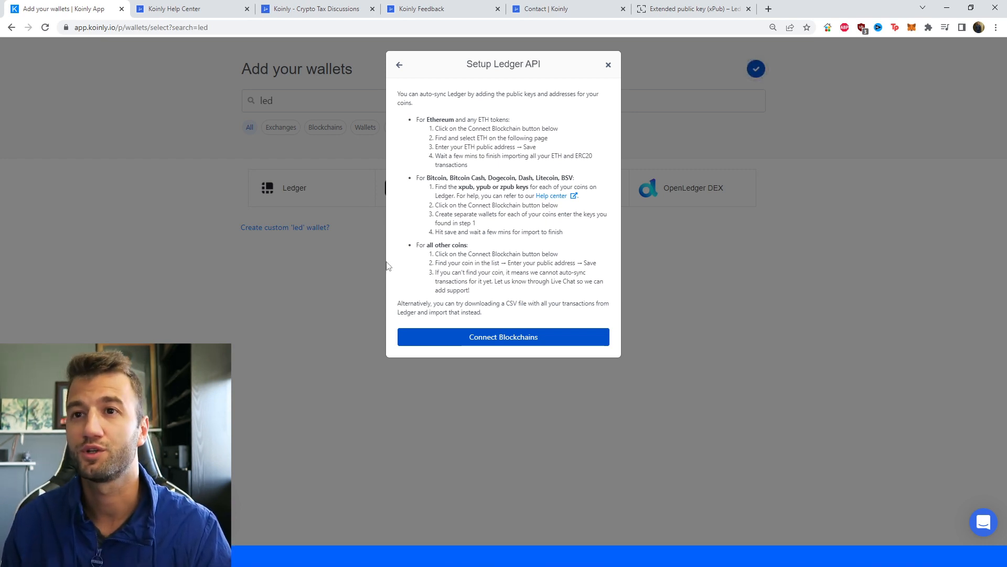
mouse_move(435, 89)
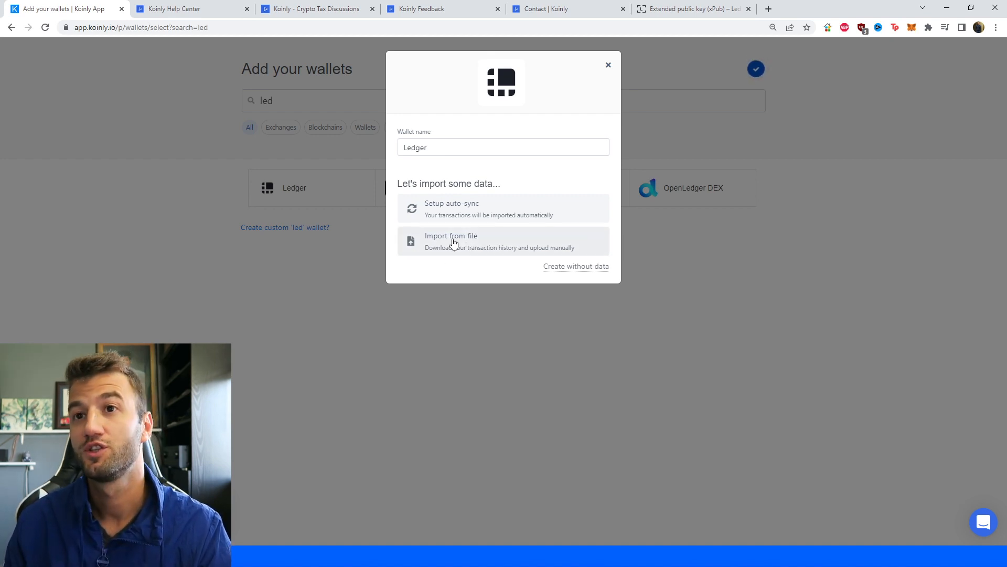
mouse_move(471, 139)
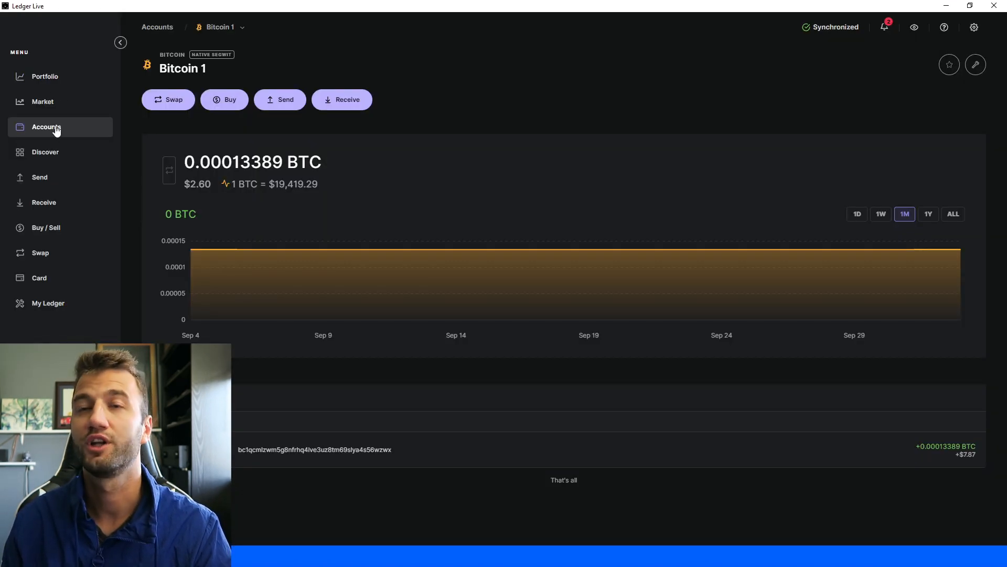
- Start an operation history export from the Accounts options and include the Bitcoin 1 account
left_click(45, 127)
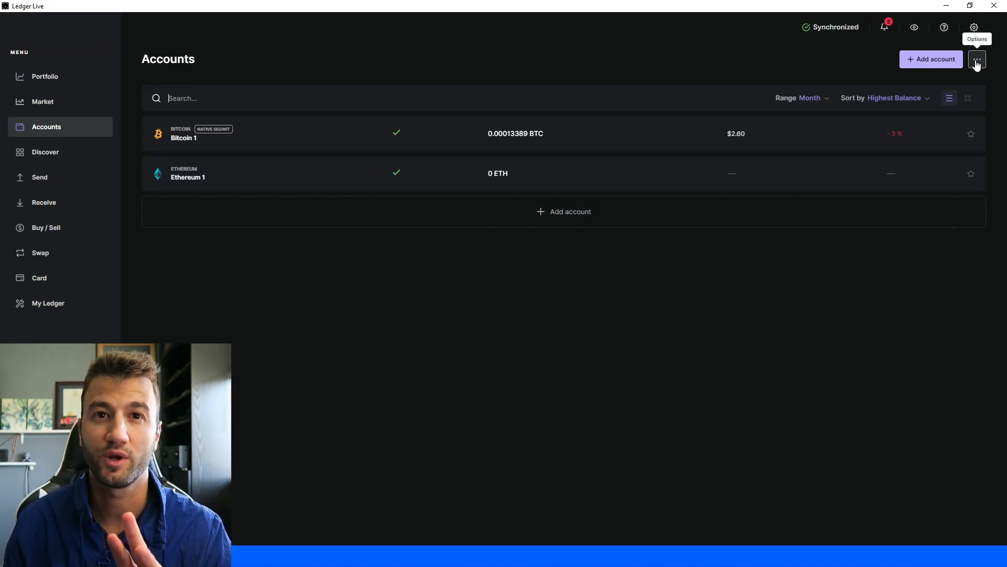
left_click(976, 58)
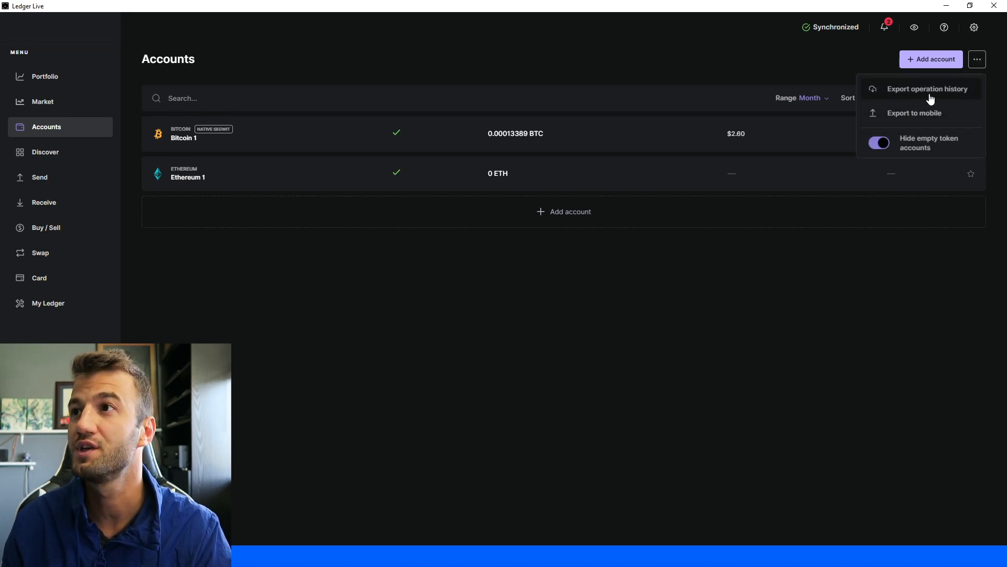
left_click(927, 88)
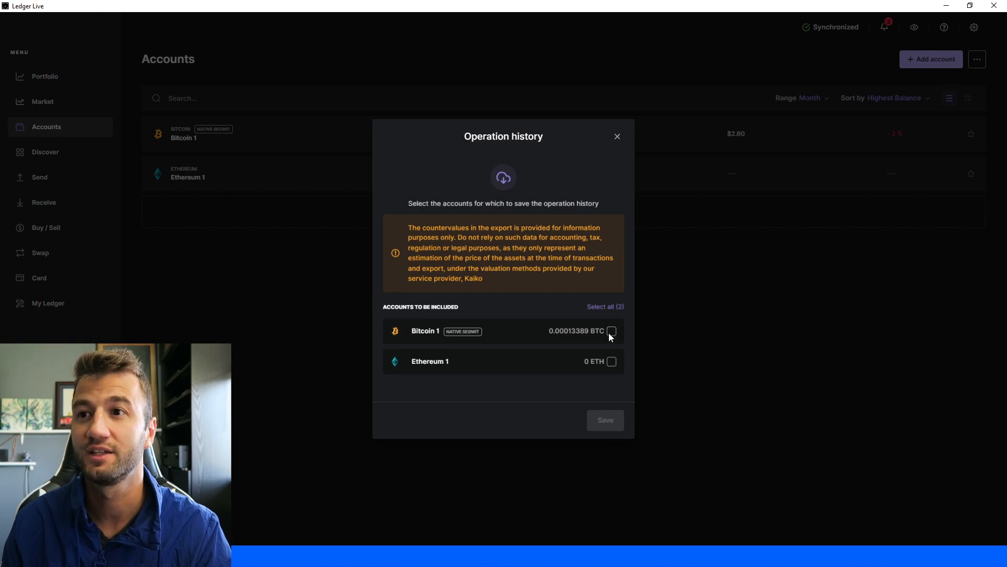
left_click(604, 307)
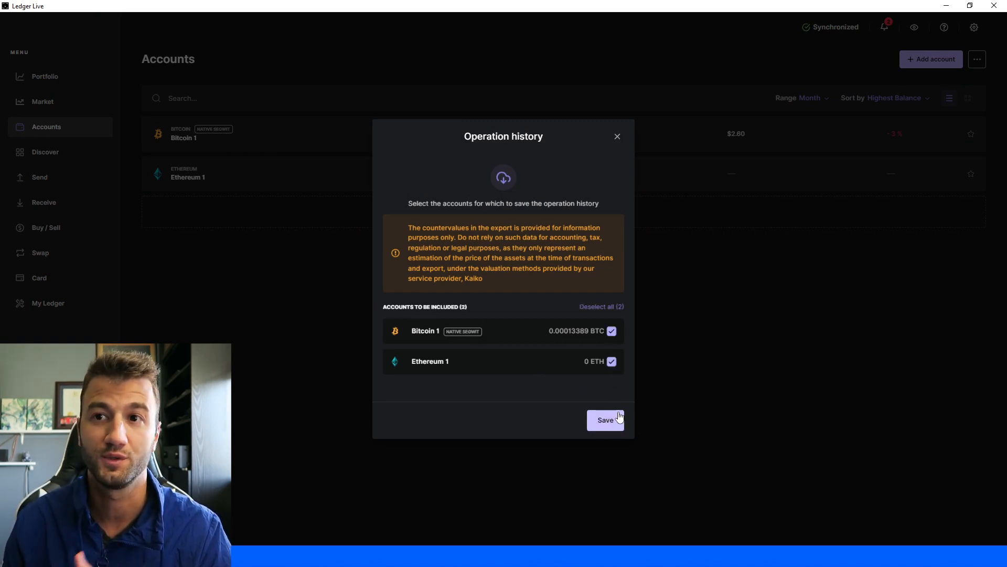
mouse_move(577, 419)
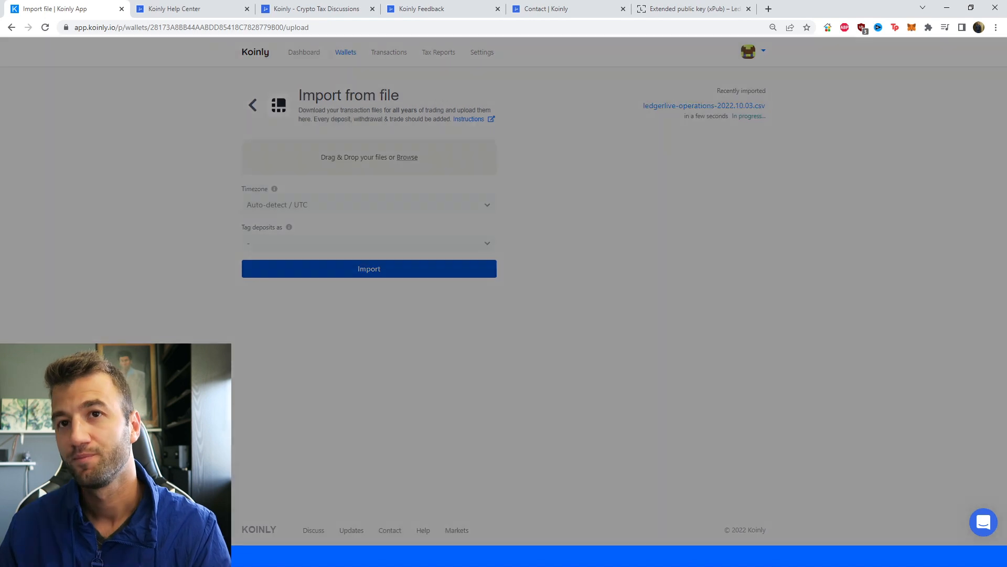
- Import the uploaded Ledger Live operations CSV into the Ledger wallet
left_click(368, 269)
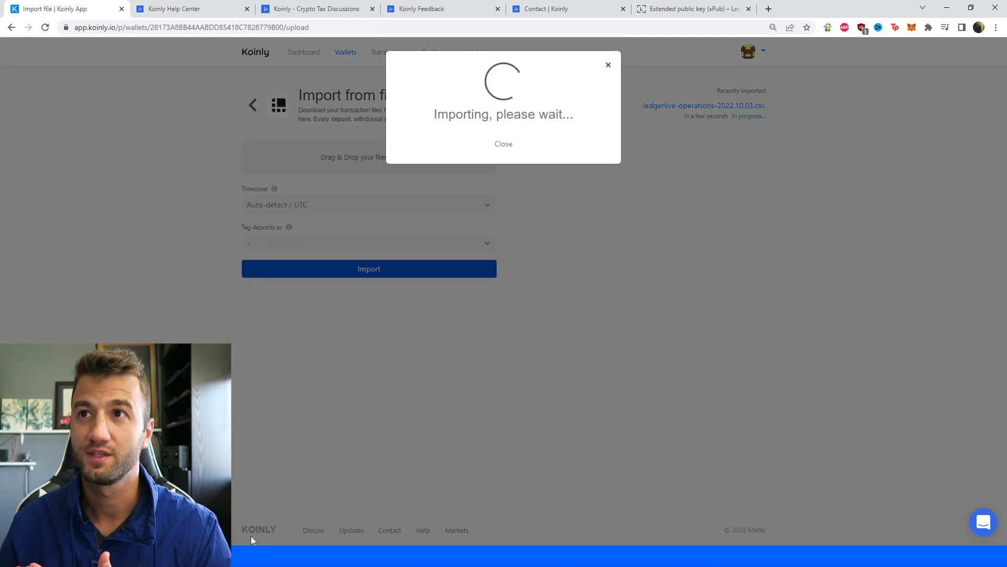
mouse_move(663, 261)
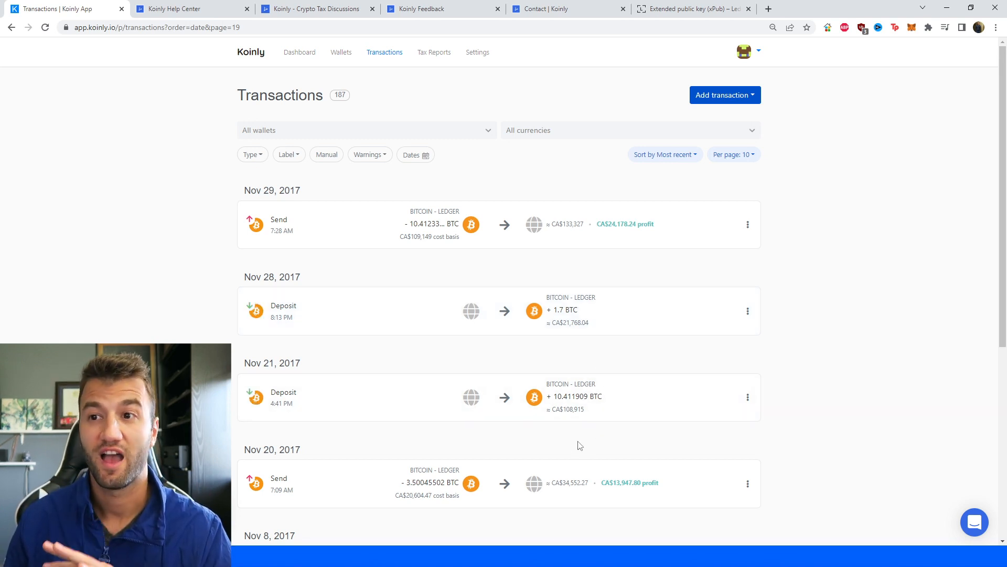
mouse_move(542, 467)
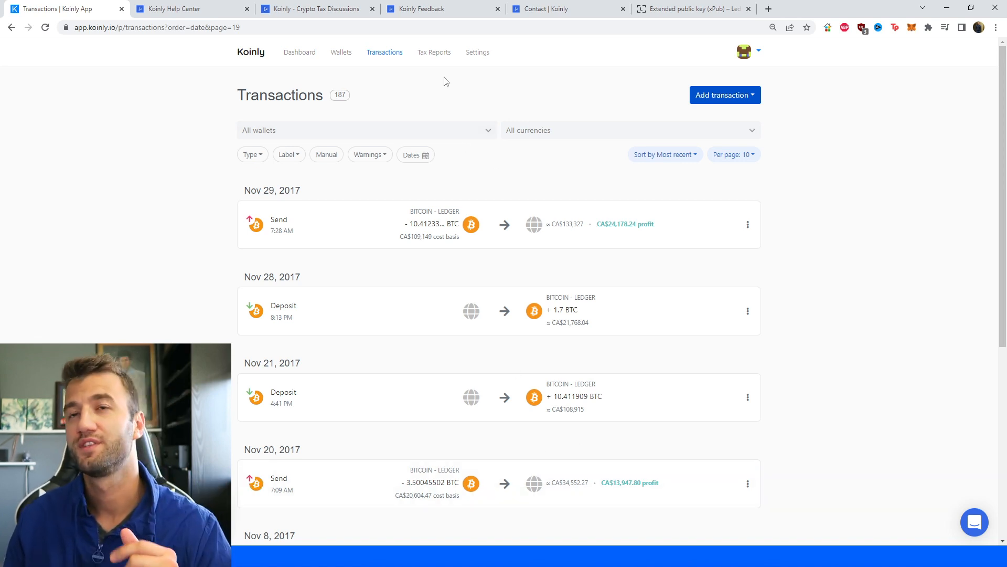
- Show the 2022 Tax Reports summary and scroll to the Download Report section
left_click(435, 52)
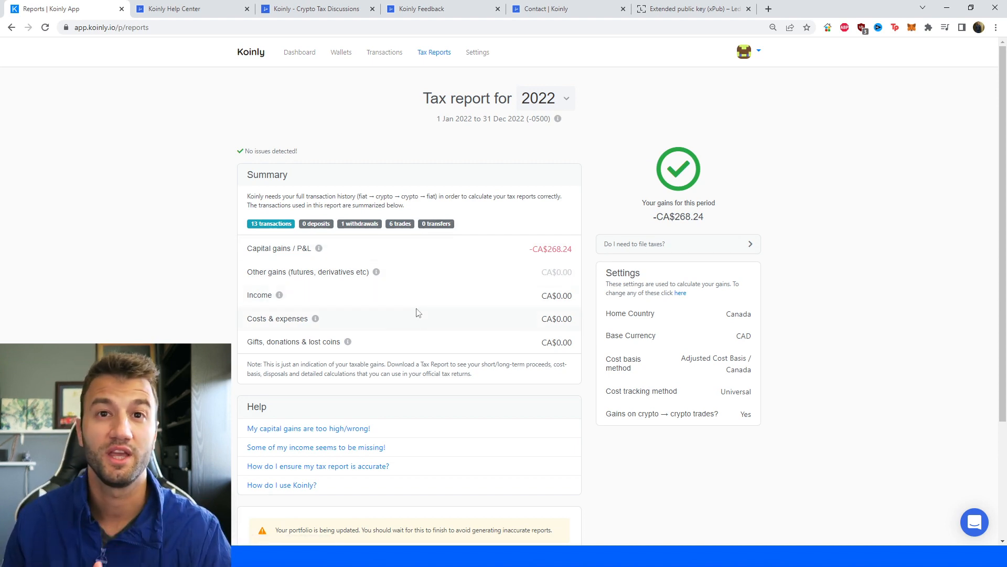
mouse_move(447, 331)
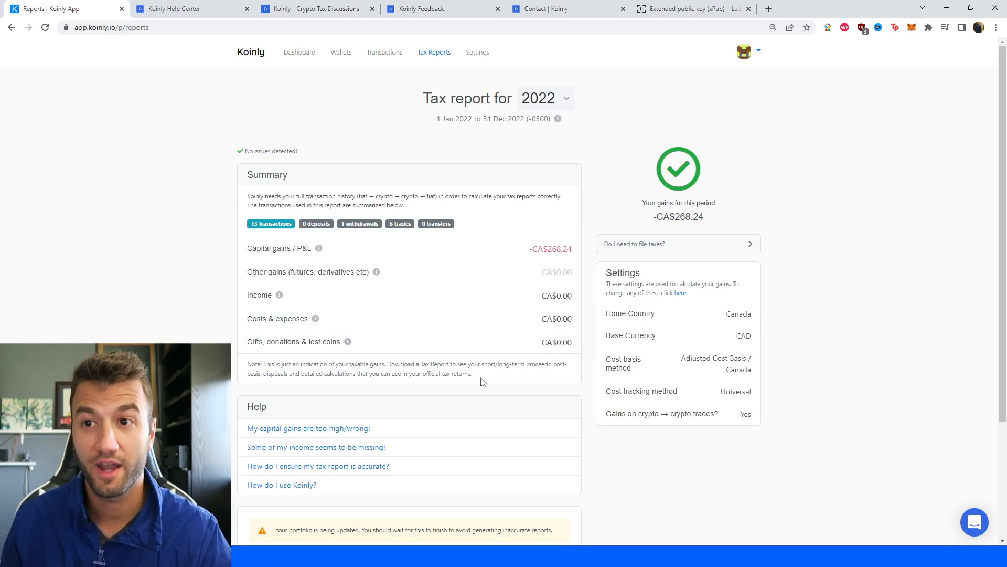
scroll("down", 3)
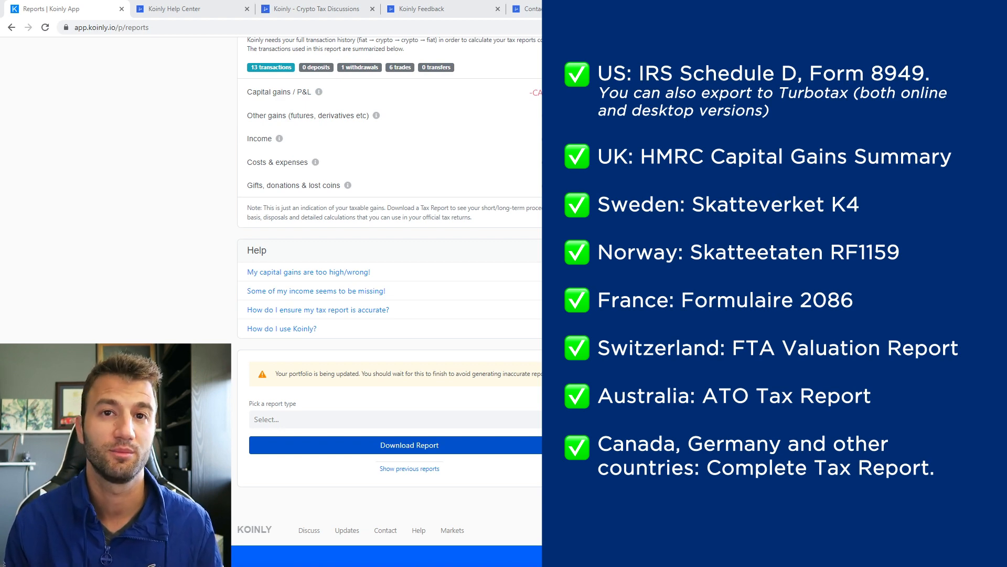
- Visit the Koinly Help Center, Crypto Tax Discussions forum, Feedback roadmap and Contact Koinly pages in turn
left_click(187, 8)
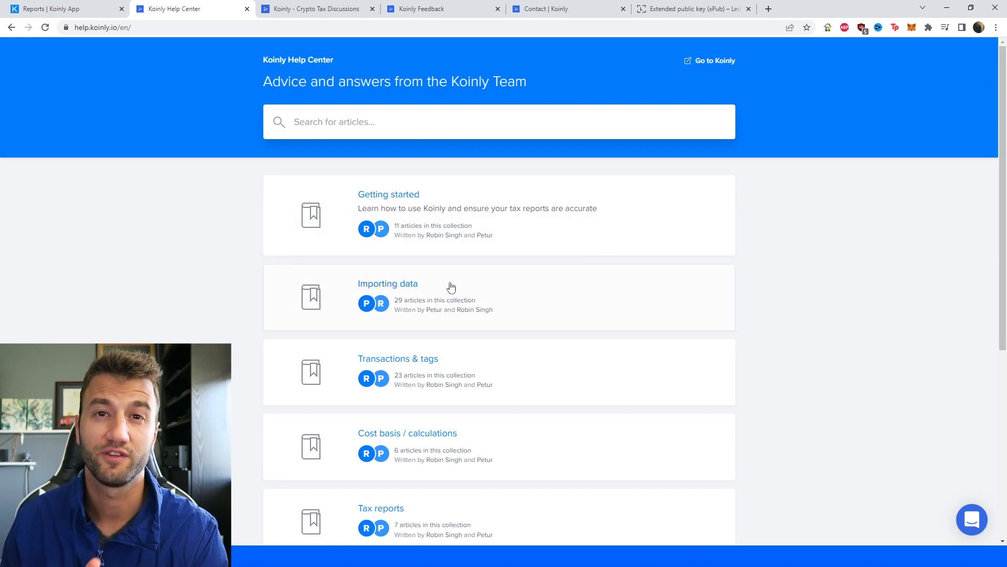
left_click(315, 9)
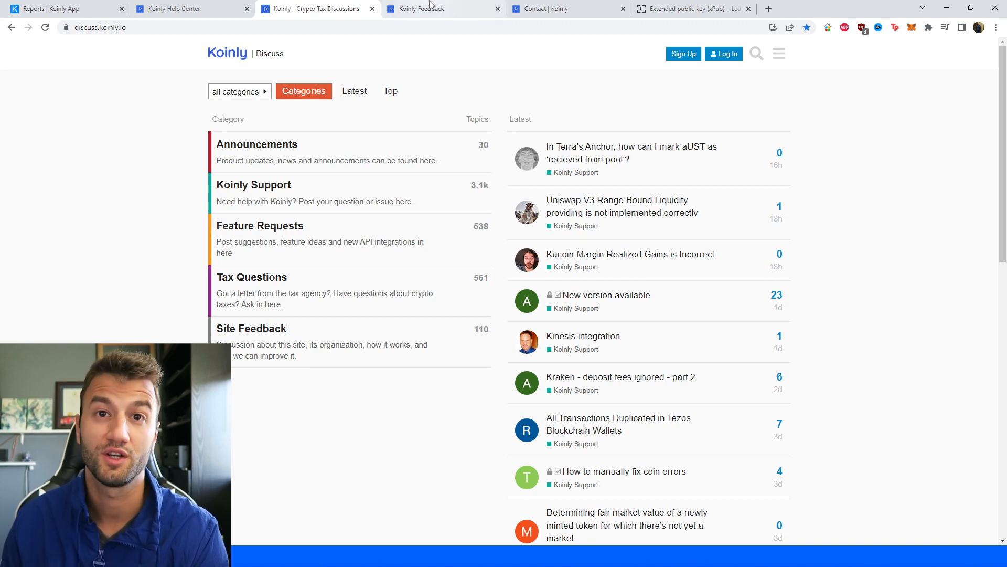
left_click(417, 9)
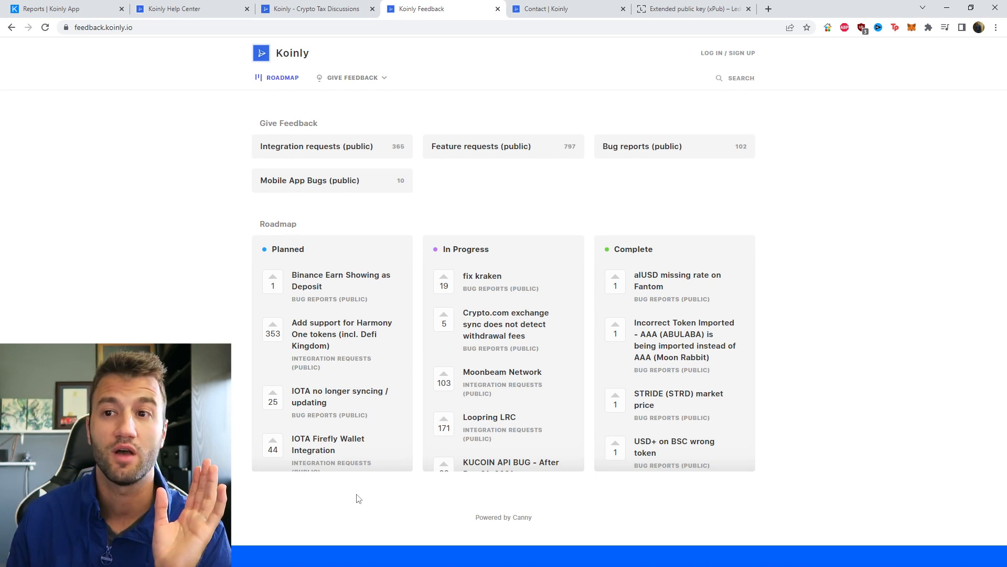
left_click(565, 8)
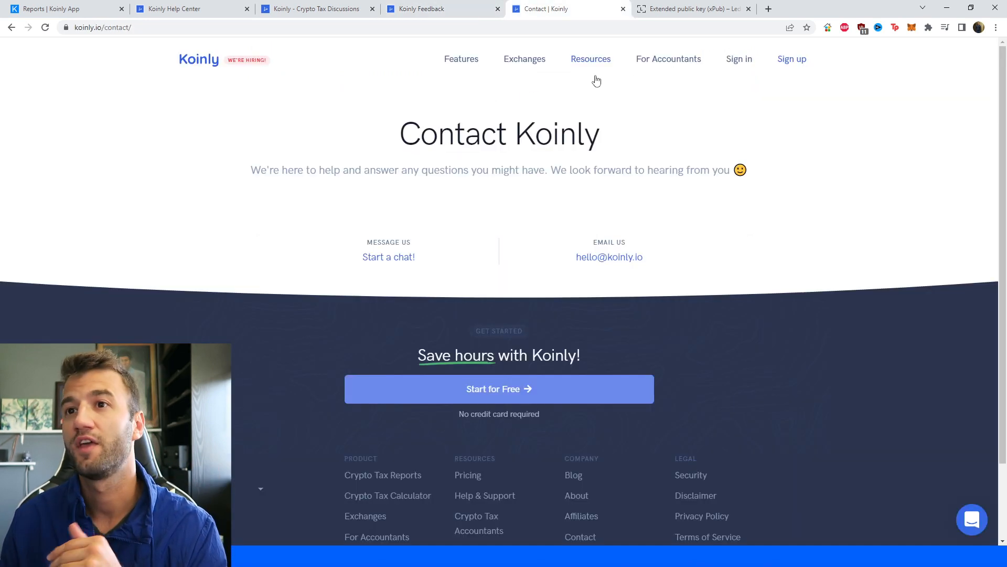